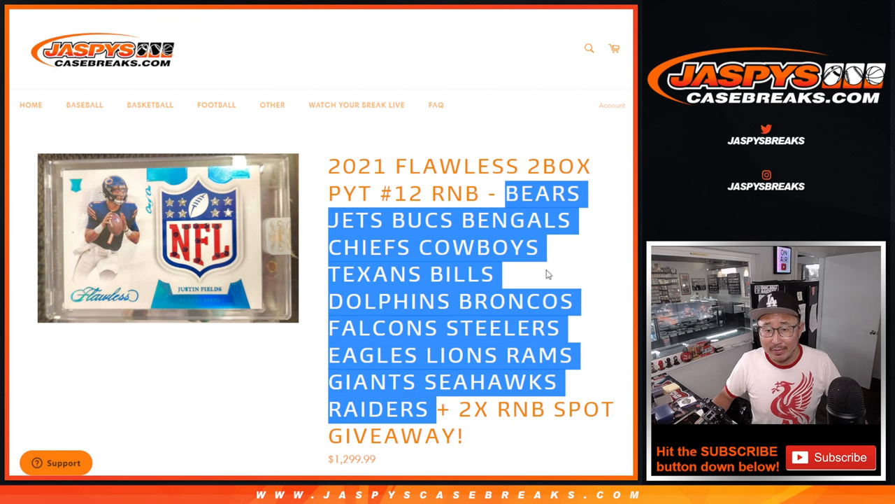
- Highlight the '2X RNB SPOT GIVEAWAY!' phrase in the break title, then scroll to the list randomizer
{"action": "left_click", "coordinate": [549, 274]}
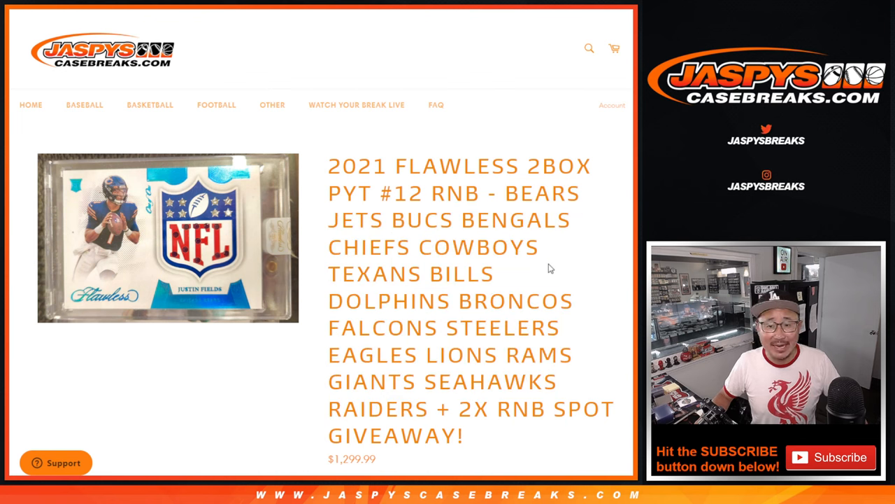
{"action": "double_click", "coordinate": [457, 194]}
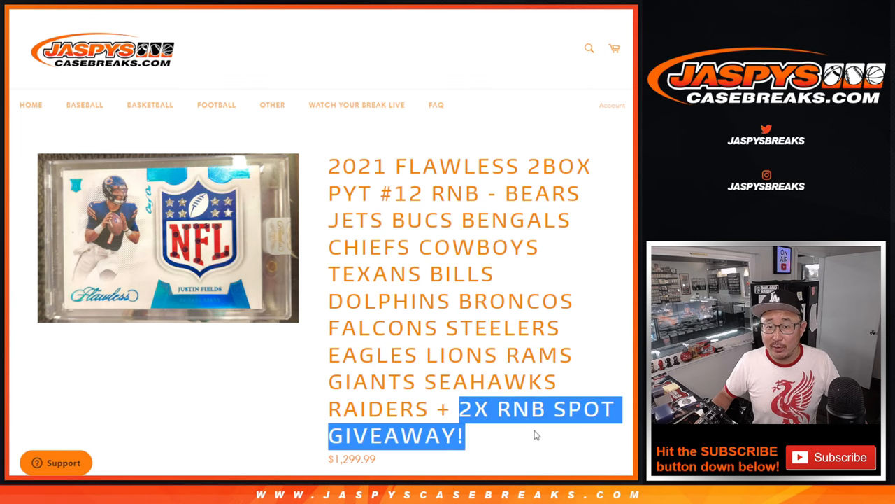
{"action": "scroll", "scroll_direction": "down", "scroll_amount": 3}
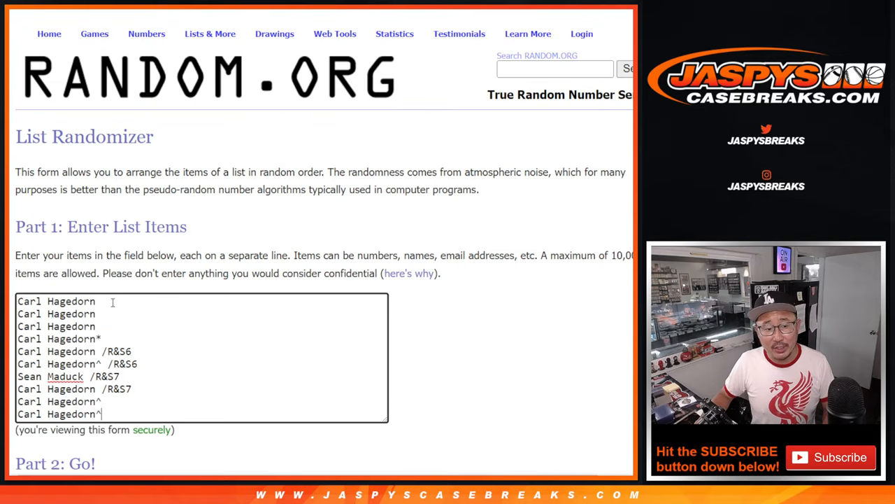
- Randomize the ten buyer names, then reshuffle them three more times
{"action": "left_click_drag", "start_coordinate": [101, 301], "coordinate": [102, 338]}
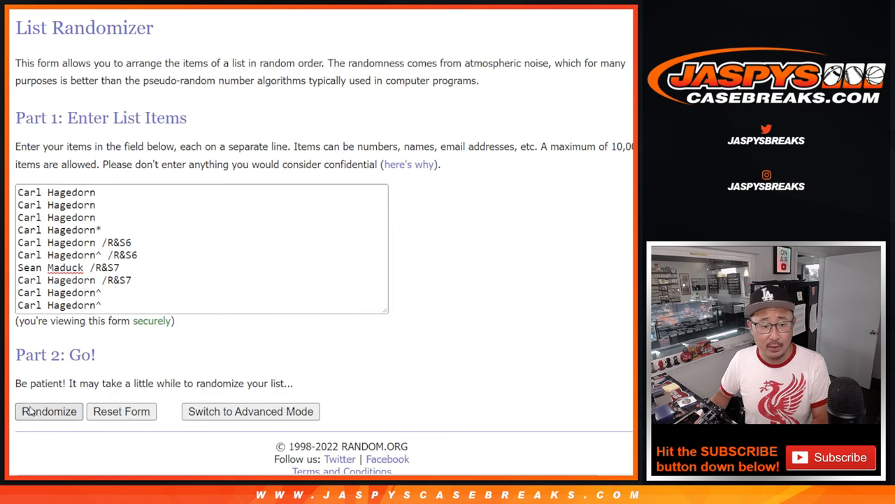
{"action": "left_click", "coordinate": [48, 411]}
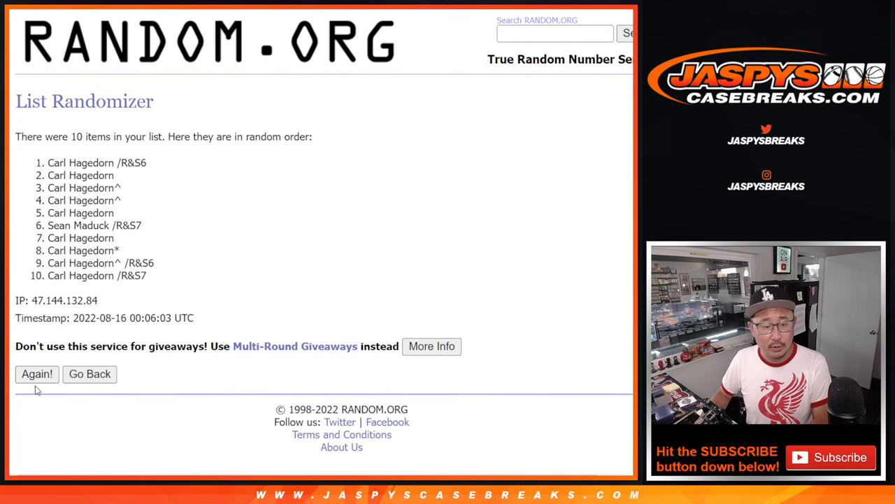
{"action": "left_click", "coordinate": [37, 374]}
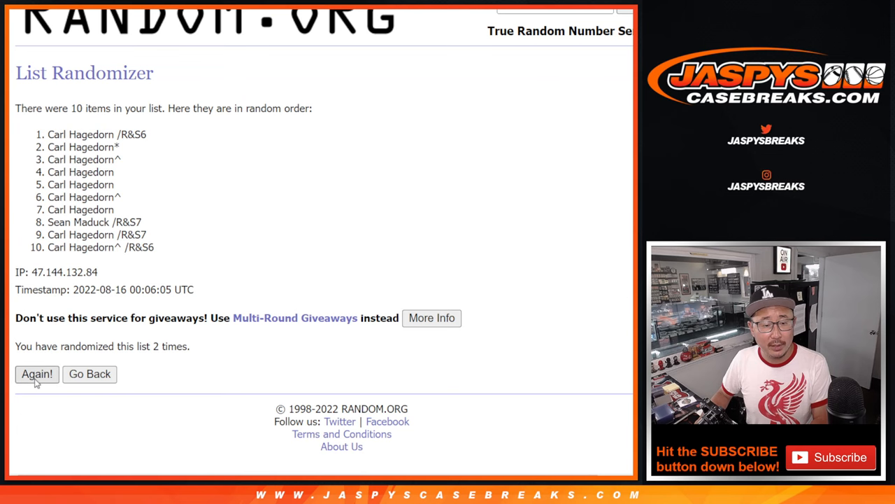
{"action": "left_click", "coordinate": [36, 374]}
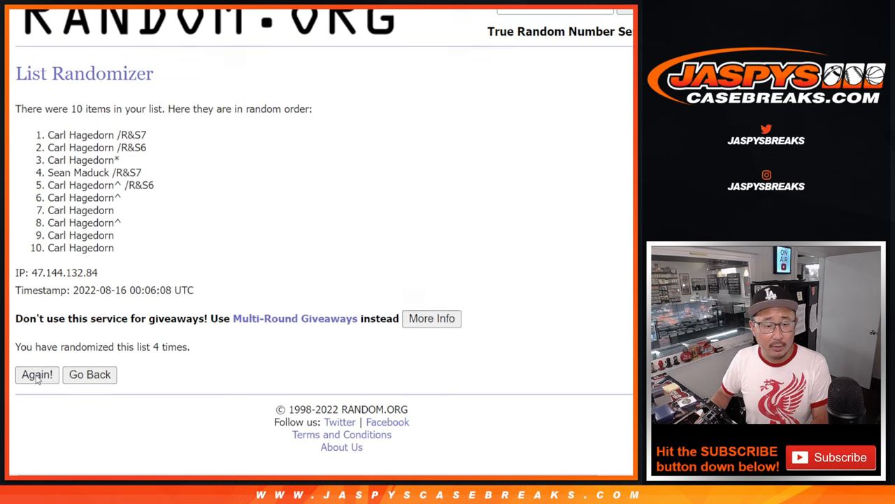
{"action": "left_click", "coordinate": [36, 374]}
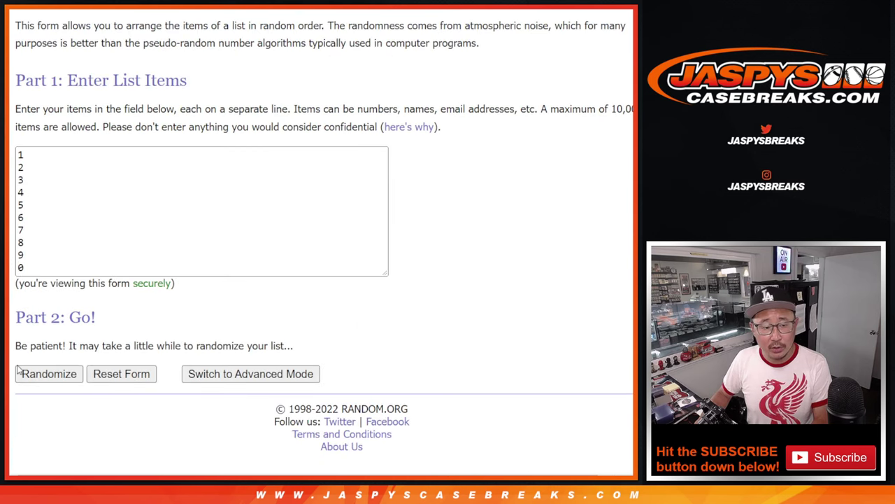
- Randomize the digits 1–9 and 0, then reshuffle them three more times
{"action": "left_click", "coordinate": [49, 374]}
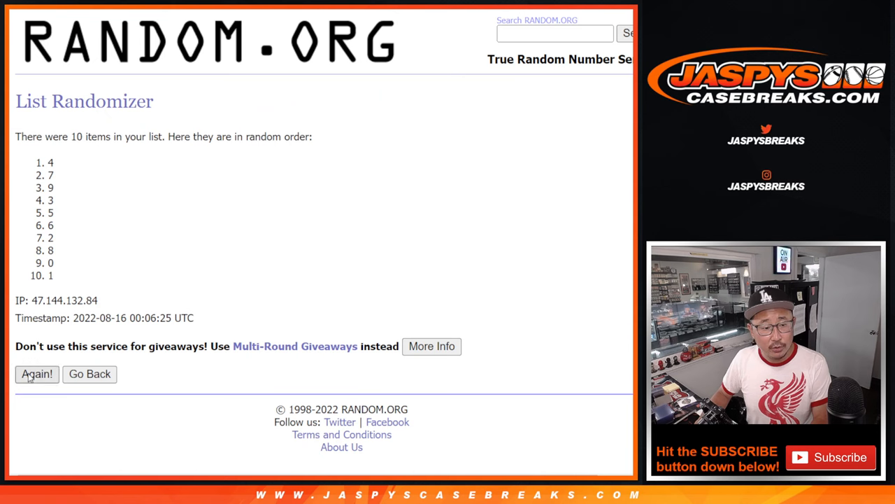
{"action": "left_click", "coordinate": [36, 374]}
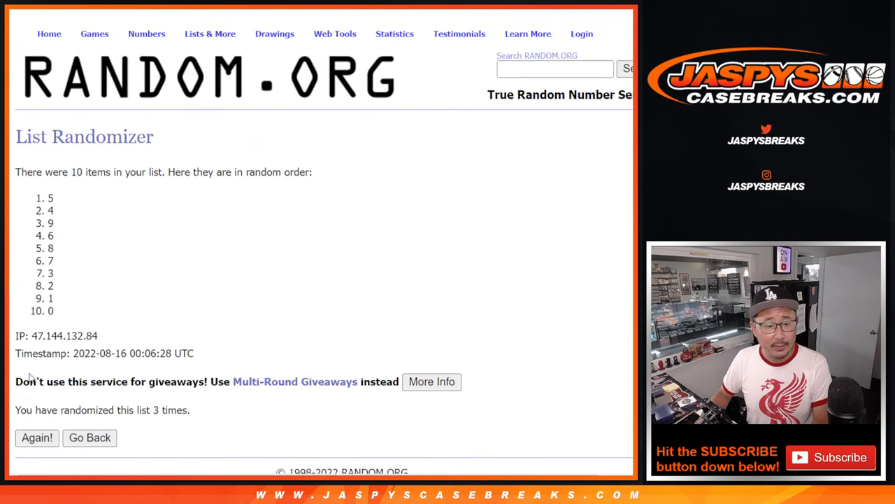
{"action": "left_click", "coordinate": [37, 438]}
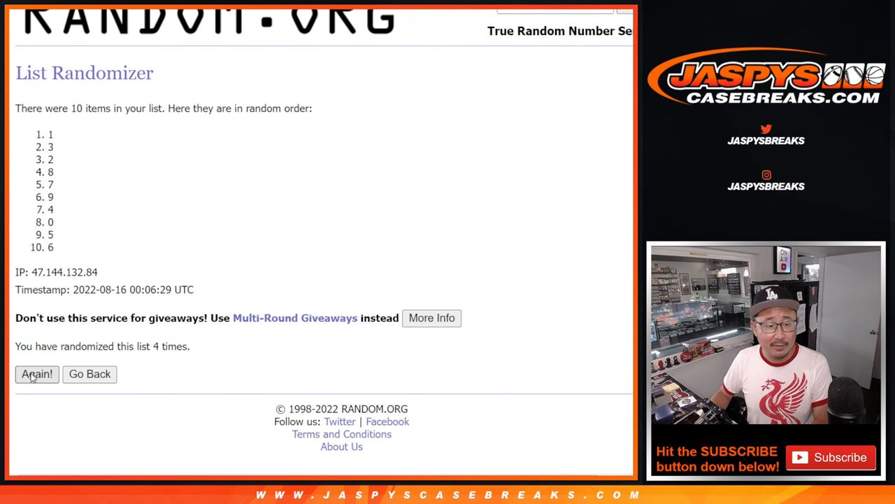
{"action": "left_click", "coordinate": [36, 374]}
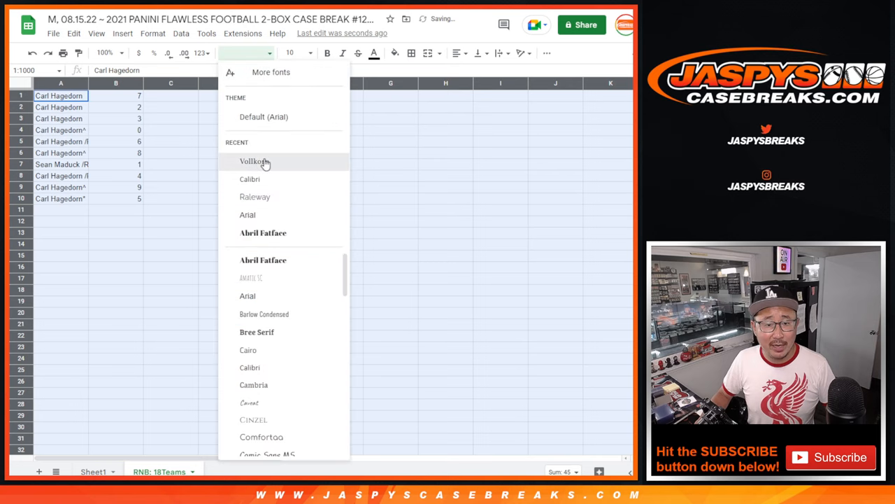
- Apply the Vollkorn font at 150% zoom, then select row 7 and bring up its actions
{"action": "left_click", "coordinate": [254, 162]}
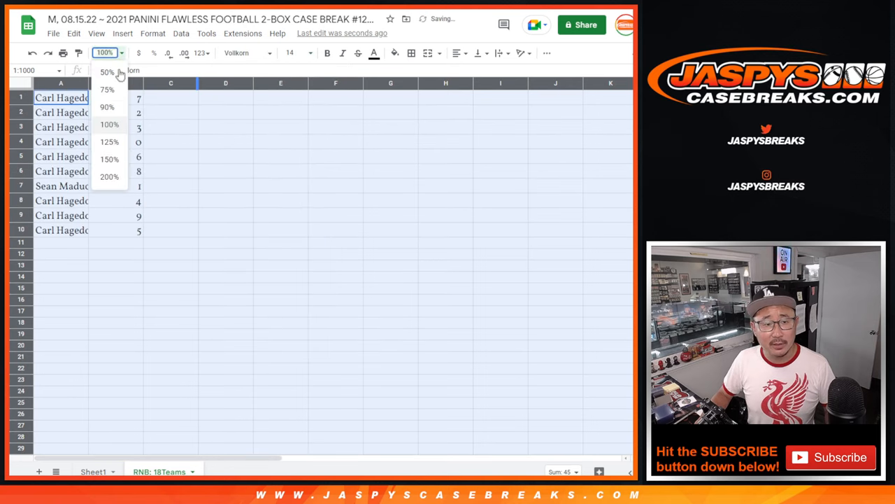
{"action": "left_click", "coordinate": [107, 159]}
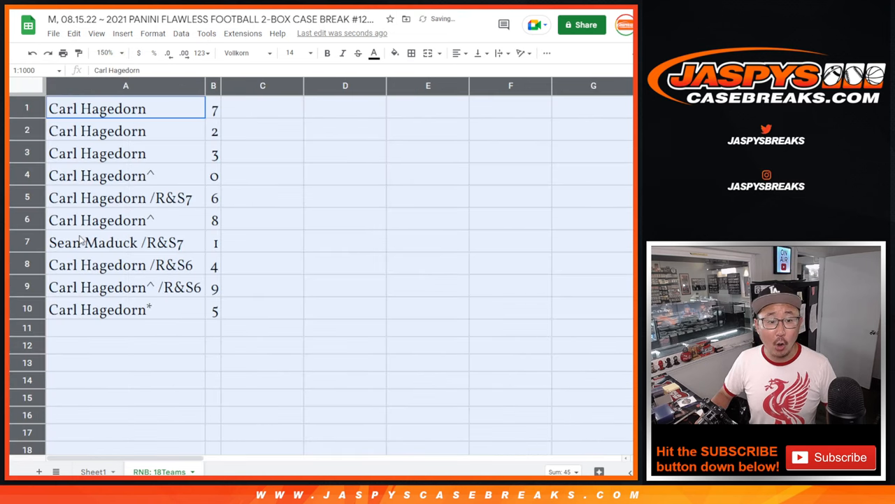
{"action": "left_click", "coordinate": [115, 242]}
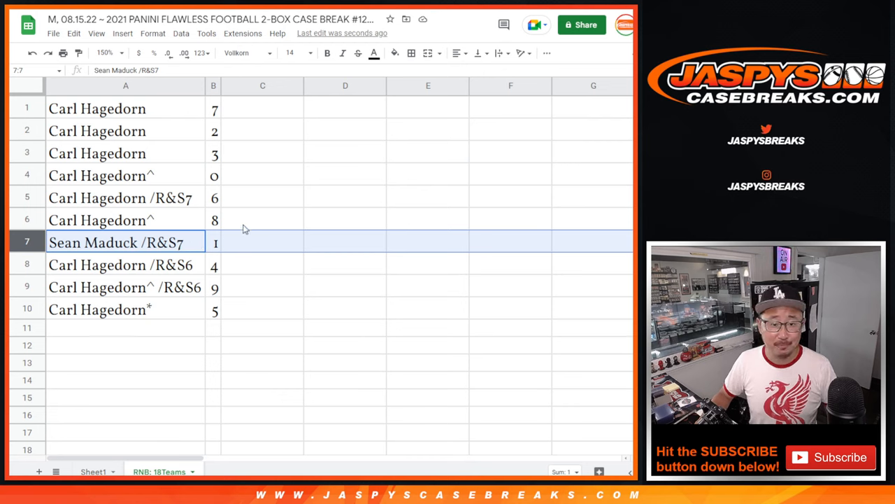
{"action": "right_click", "coordinate": [214, 85]}
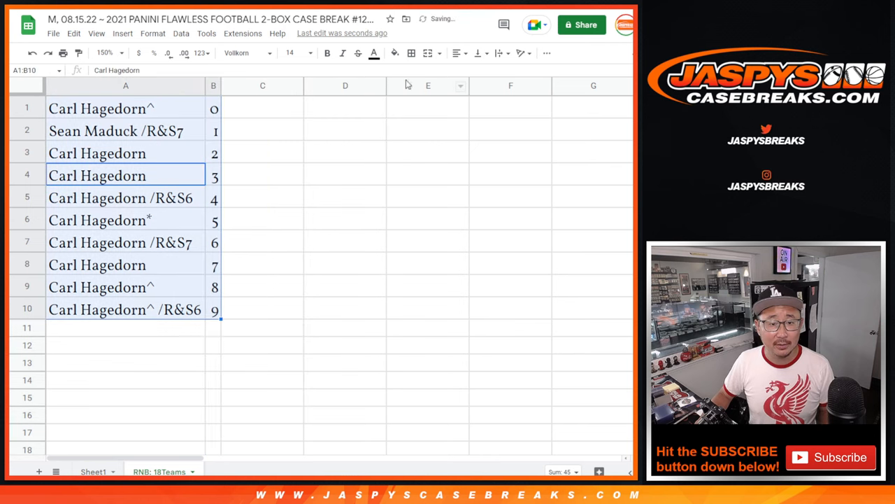
- Add borders to all ten rows and center the names and digits
{"action": "left_click", "coordinate": [454, 54]}
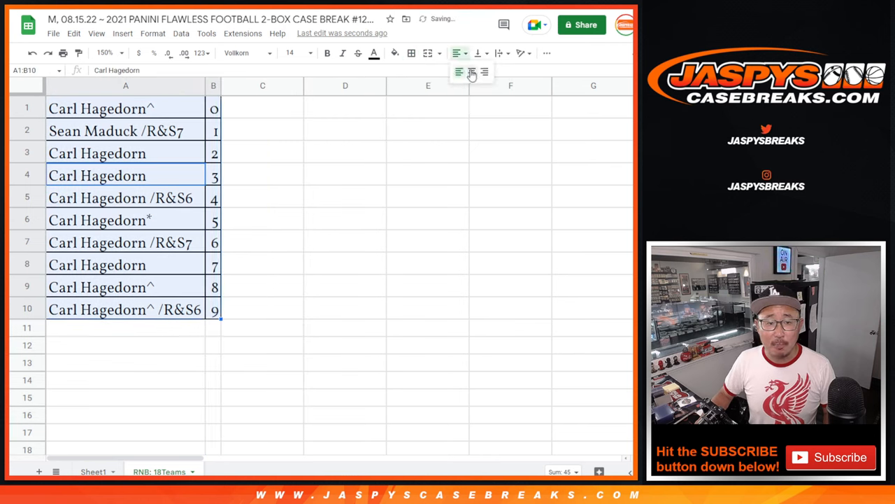
{"action": "left_click", "coordinate": [473, 72]}
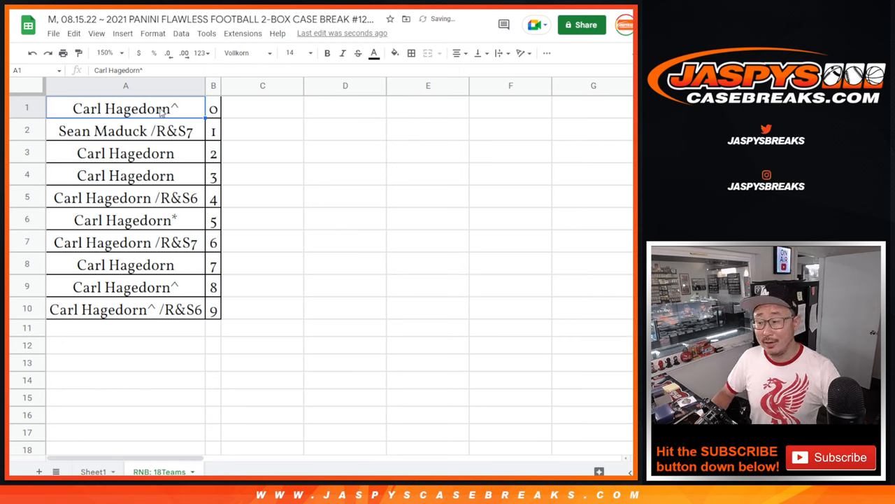